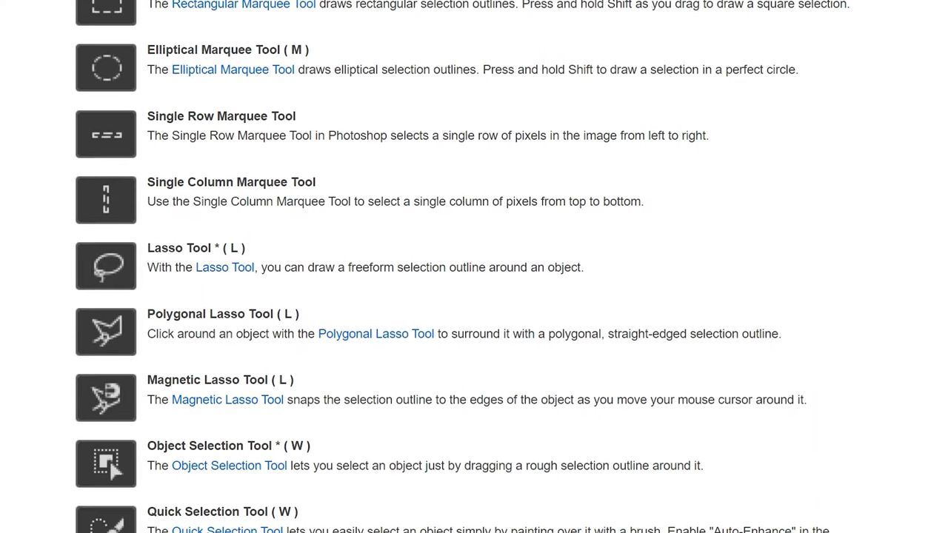
# Nudge the letter A toward B and back, then select B to compare spacing.
pyautogui.scroll(-3)
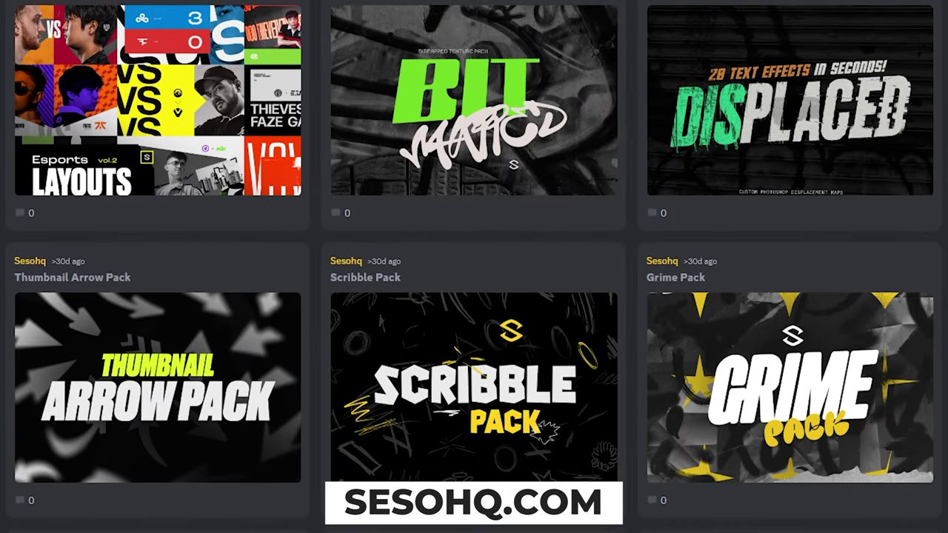
pyautogui.scroll(-3)
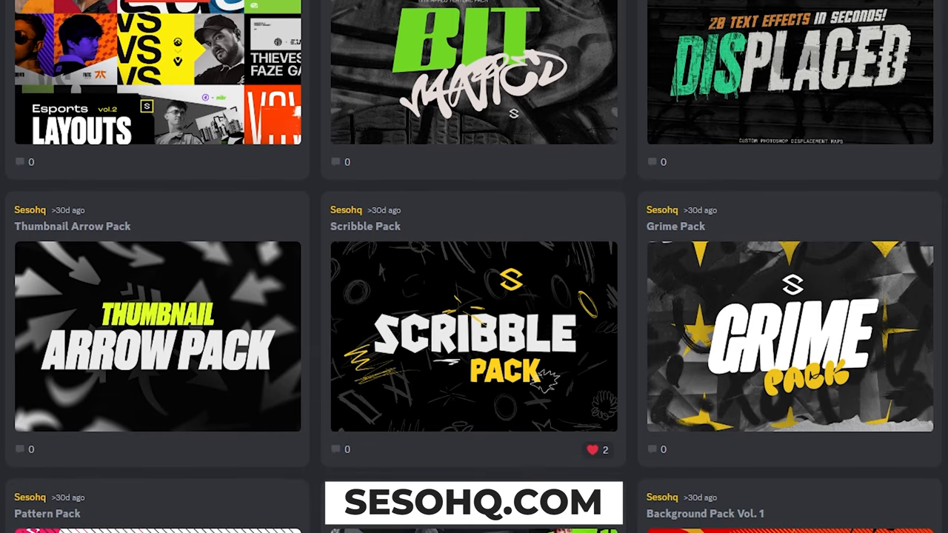
pyautogui.scroll(-3)
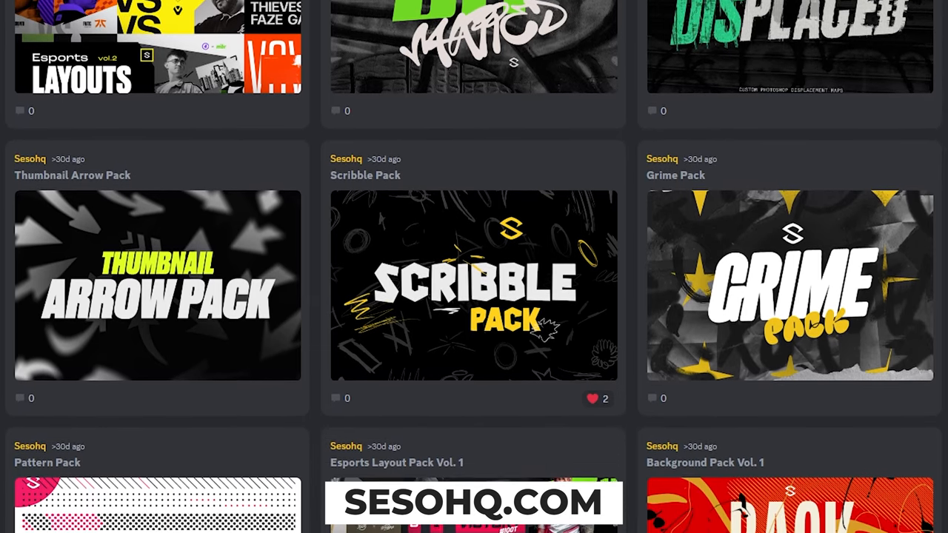
pyautogui.scroll(-3)
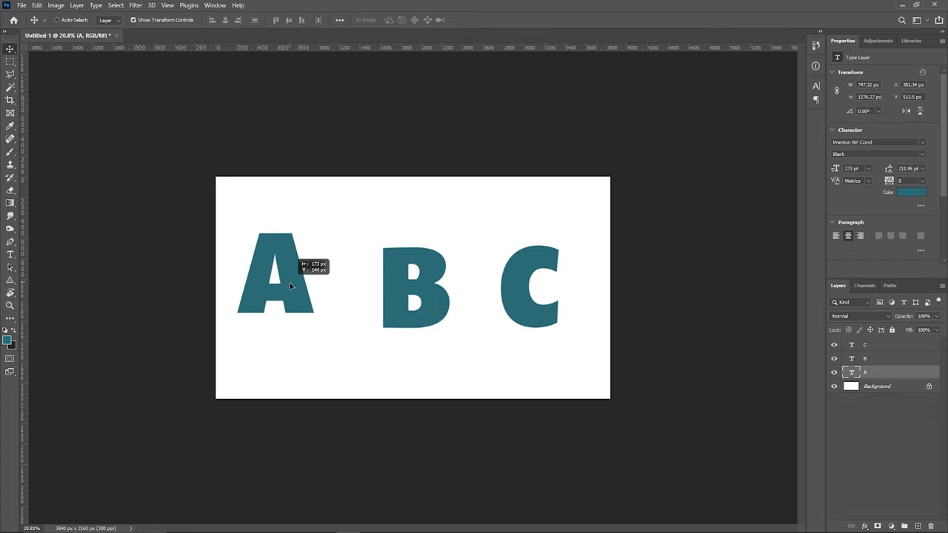
pyautogui.moveTo(274, 285); pyautogui.dragTo(348, 269)
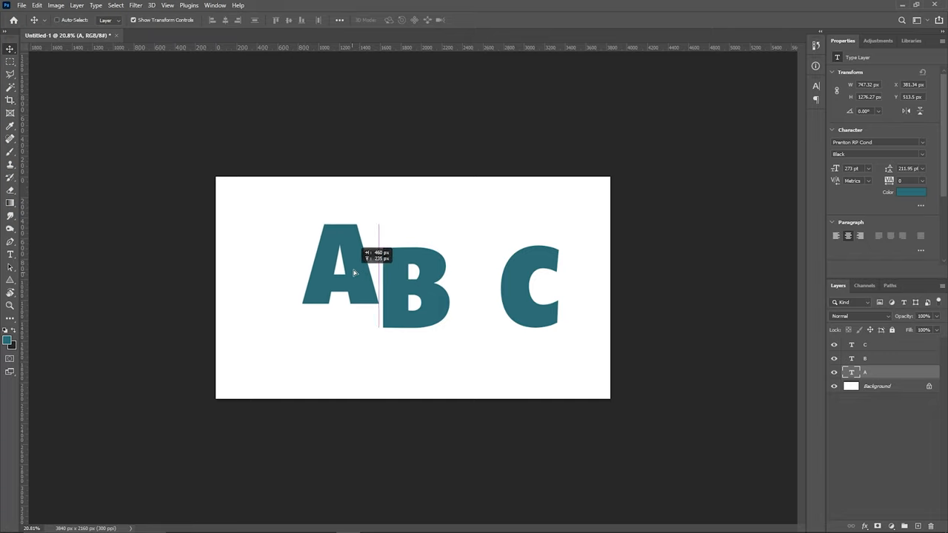
pyautogui.moveTo(353, 274); pyautogui.dragTo(302, 287)
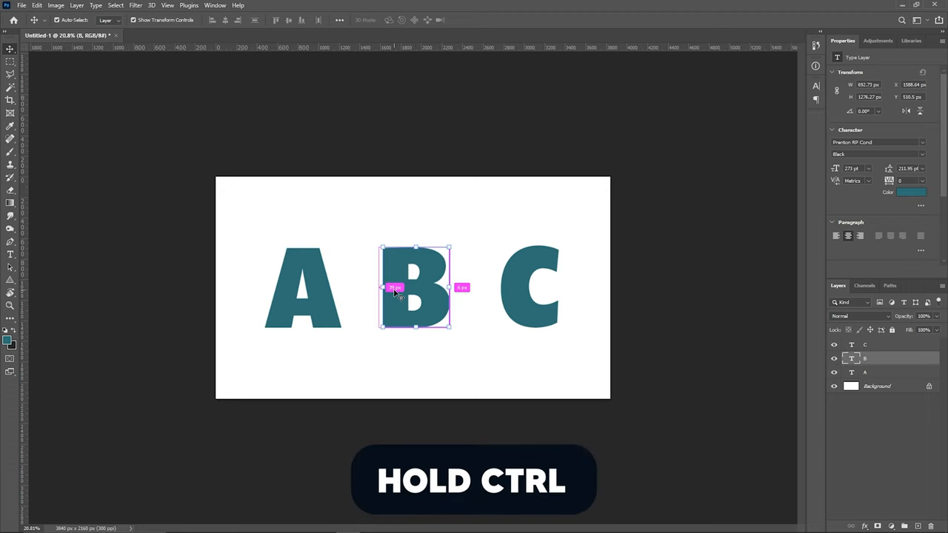
pyautogui.click(528, 287)
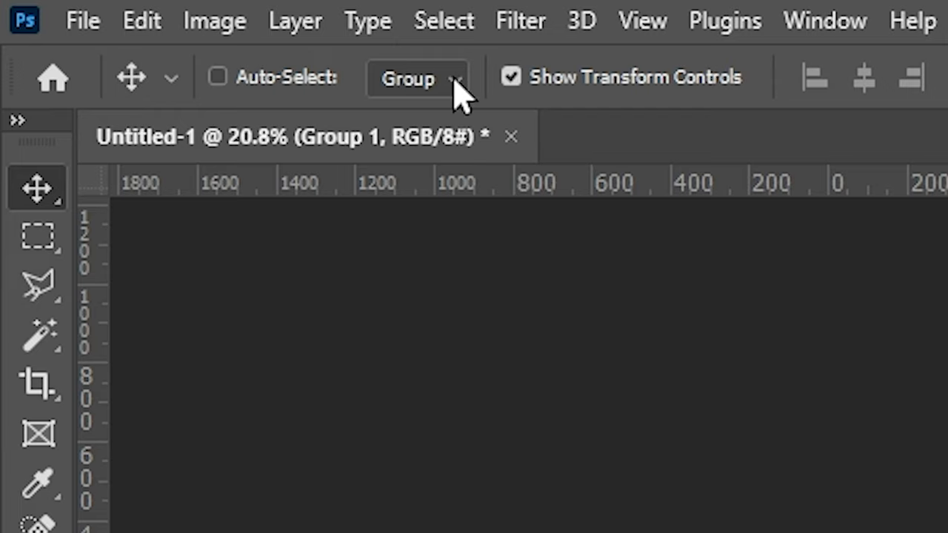
# Set Auto-Select from Group to Layer so single layers get picked.
pyautogui.click(418, 78)
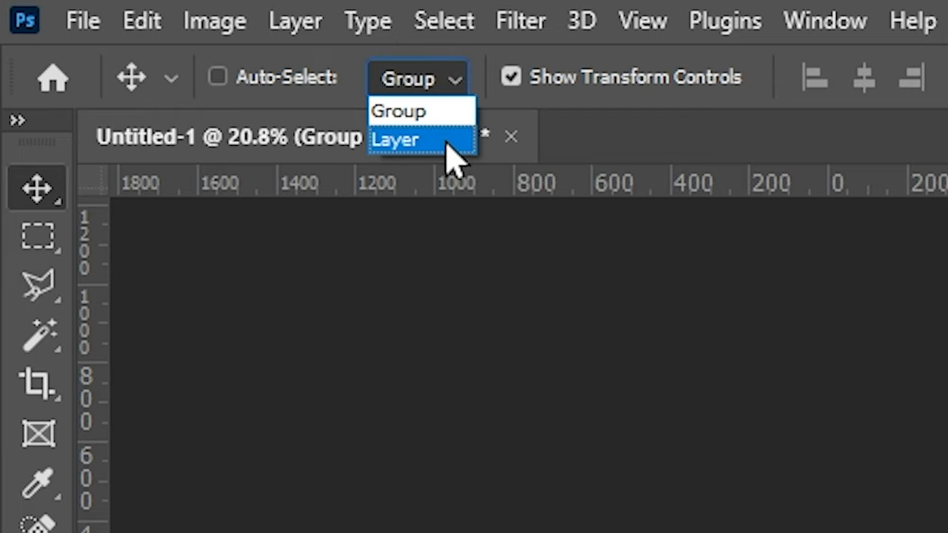
pyautogui.click(397, 140)
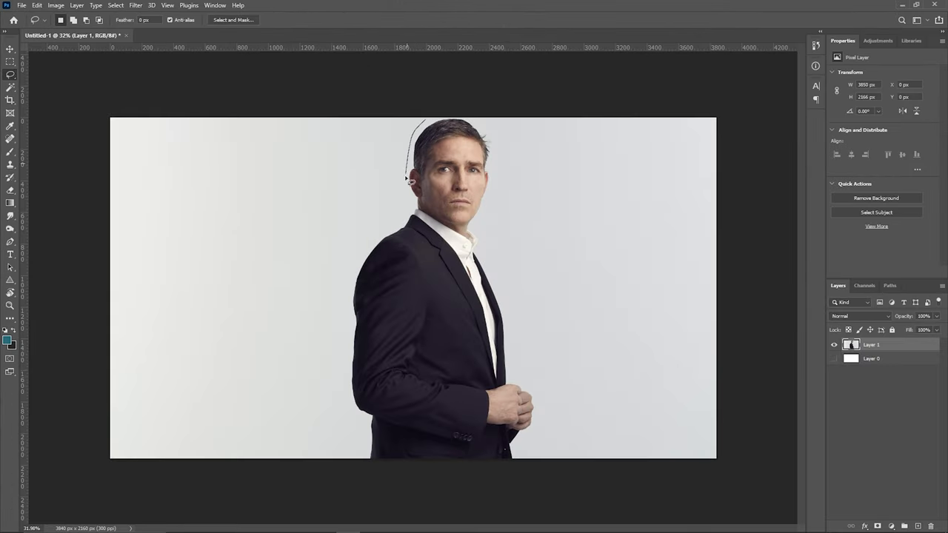
# Begin a freehand Lasso outline around the man in the suit.
pyautogui.click(878, 212)
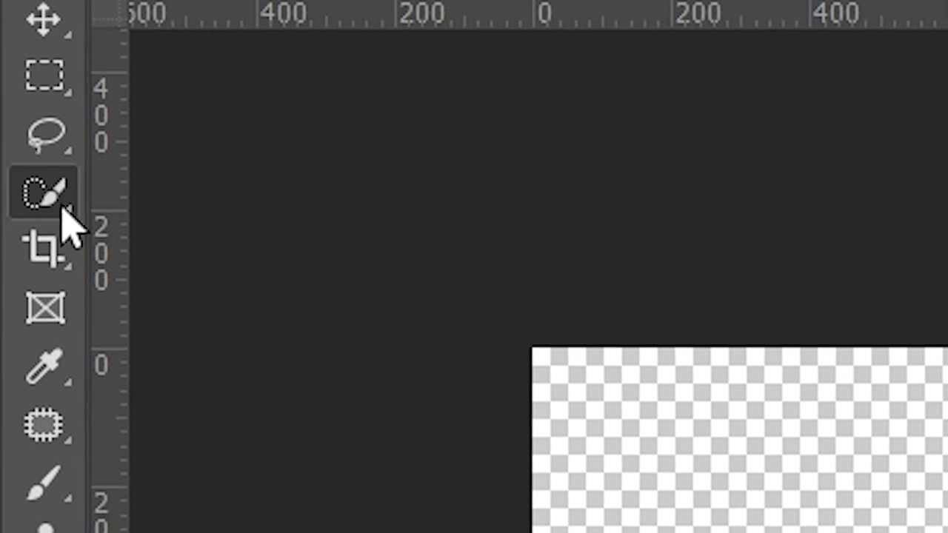
# Quick-select the puppy's blue background, check it in Quick Mask and mask it out.
pyautogui.click(46, 191)
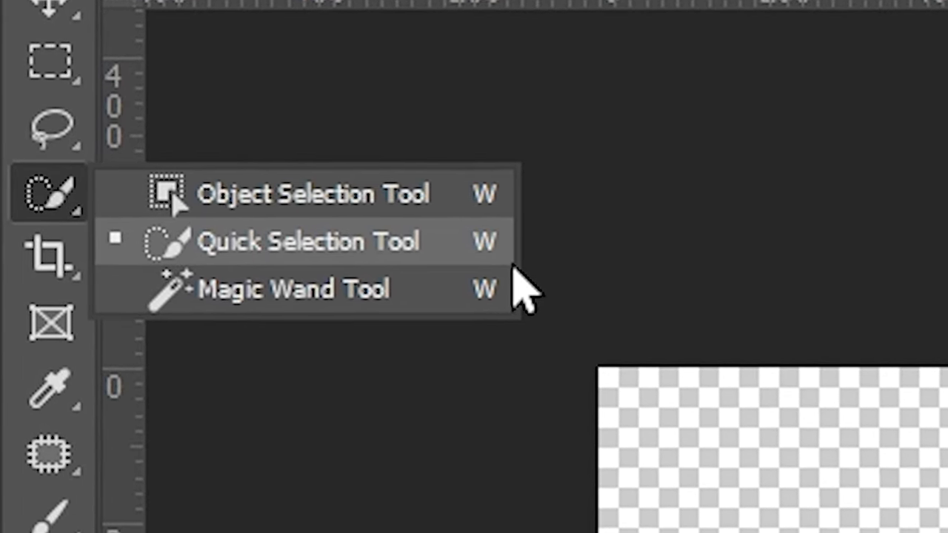
pyautogui.click(311, 194)
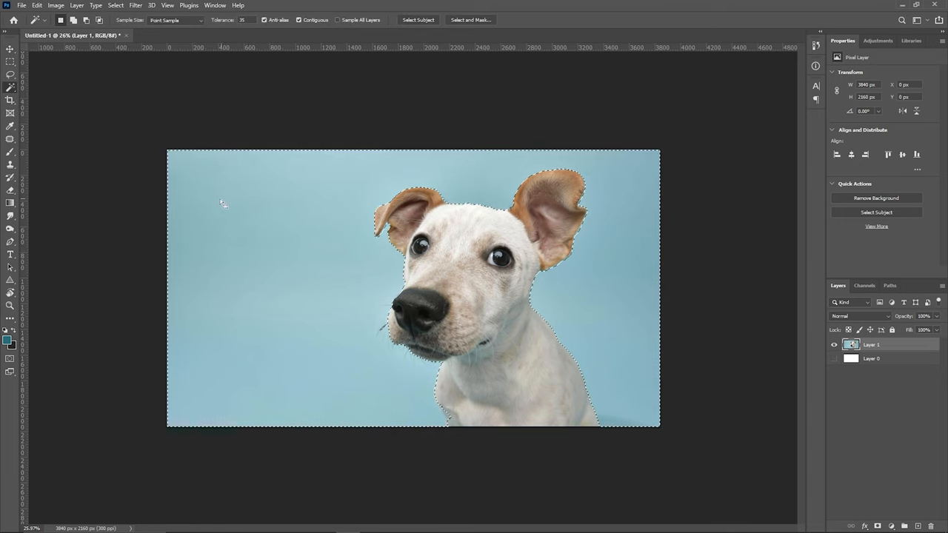
pyautogui.press('Delete')
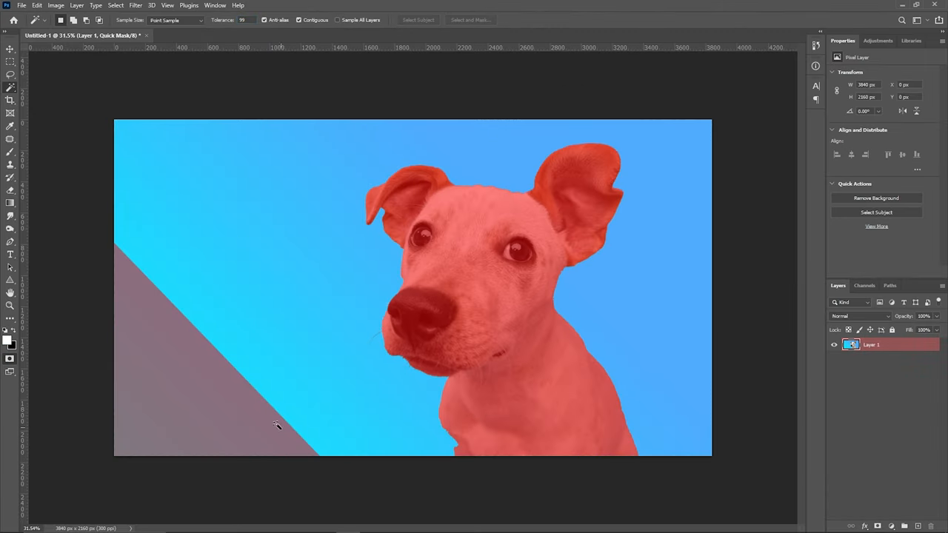
pyautogui.moveTo(303, 454)
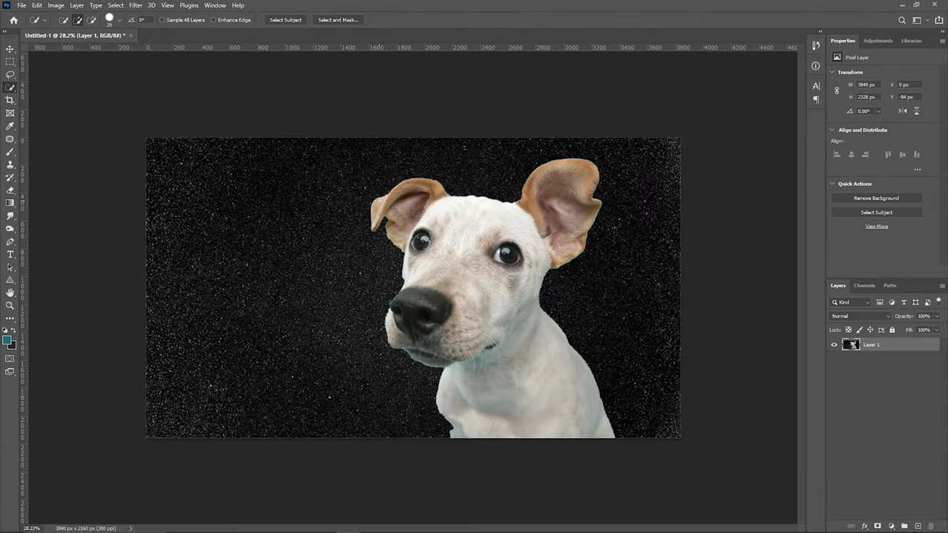
pyautogui.click(876, 214)
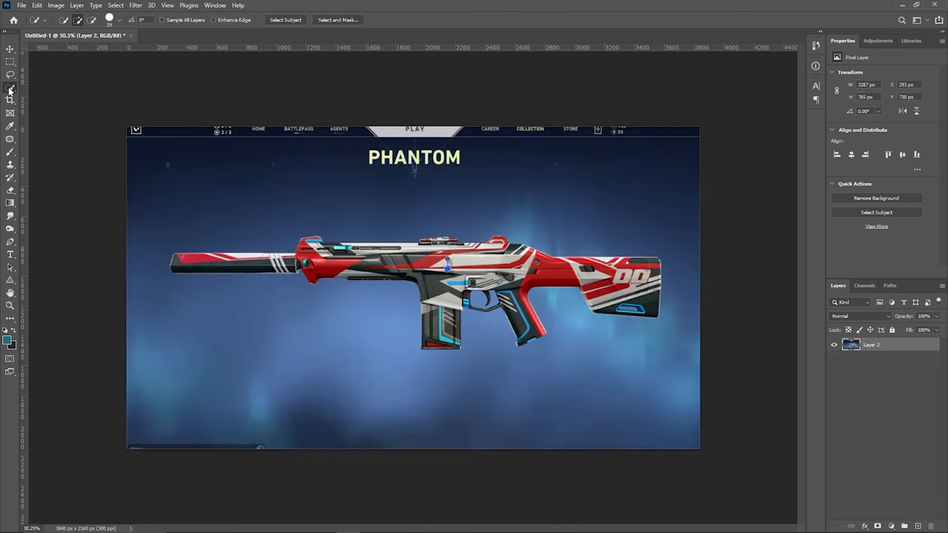
# Select the red Phantom rifle by boxing it with the Object Selection tool.
pyautogui.click(8, 71)
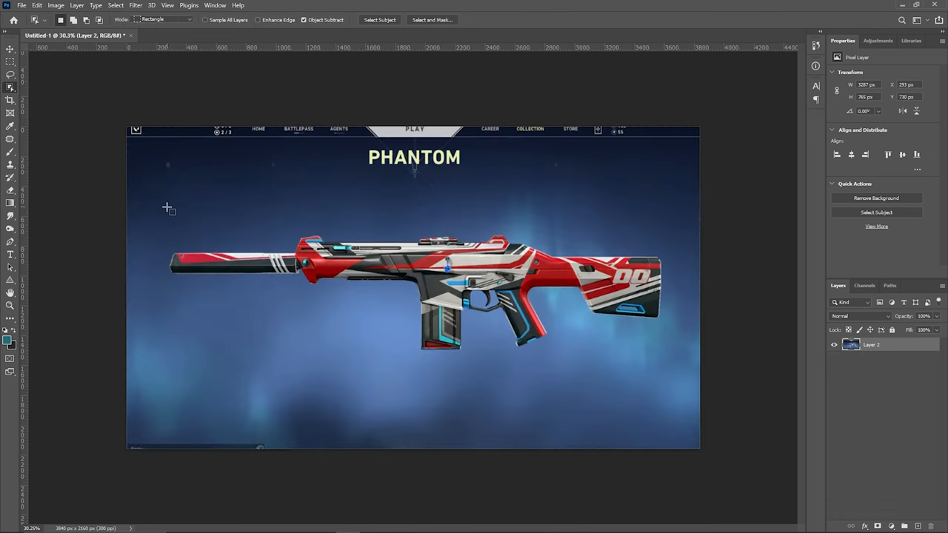
pyautogui.moveTo(166, 232); pyautogui.dragTo(664, 352)
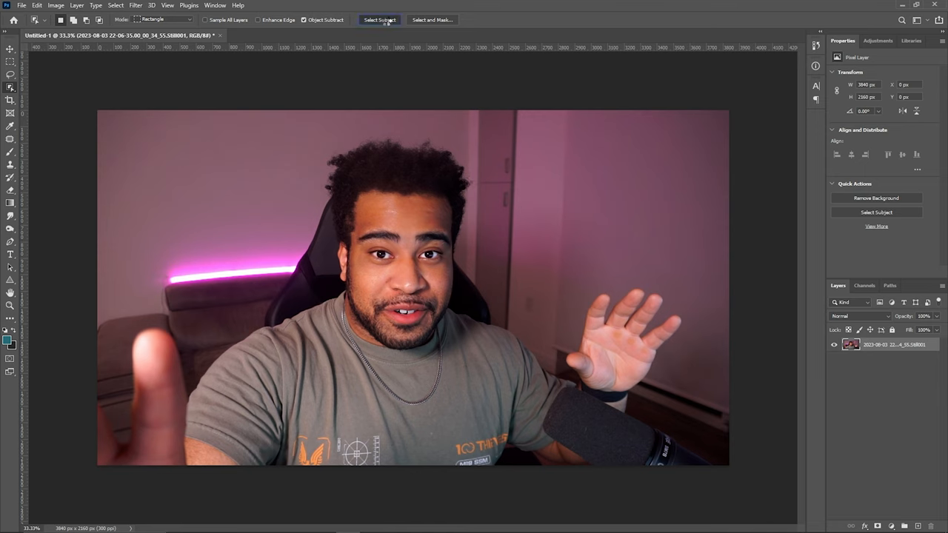
# Select the waving man automatically with Select Subject.
pyautogui.click(382, 20)
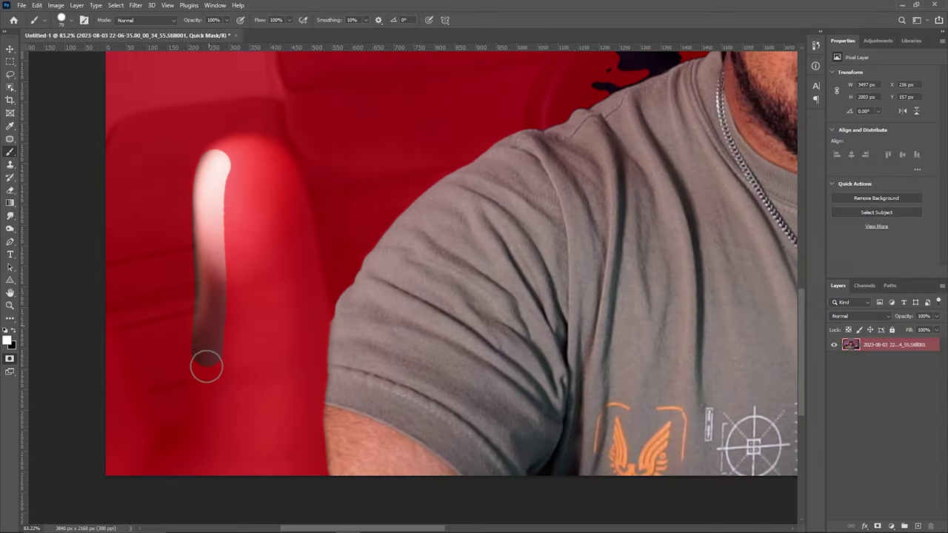
# Brush the quick mask off the chair and along the edge of the man's head.
pyautogui.moveTo(208, 367); pyautogui.dragTo(265, 249)
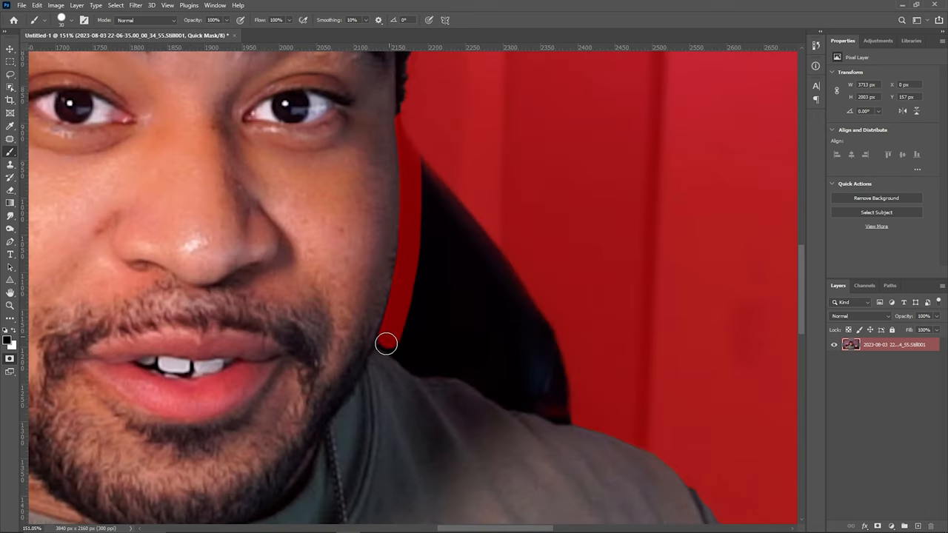
pyautogui.moveTo(386, 344); pyautogui.dragTo(422, 333)
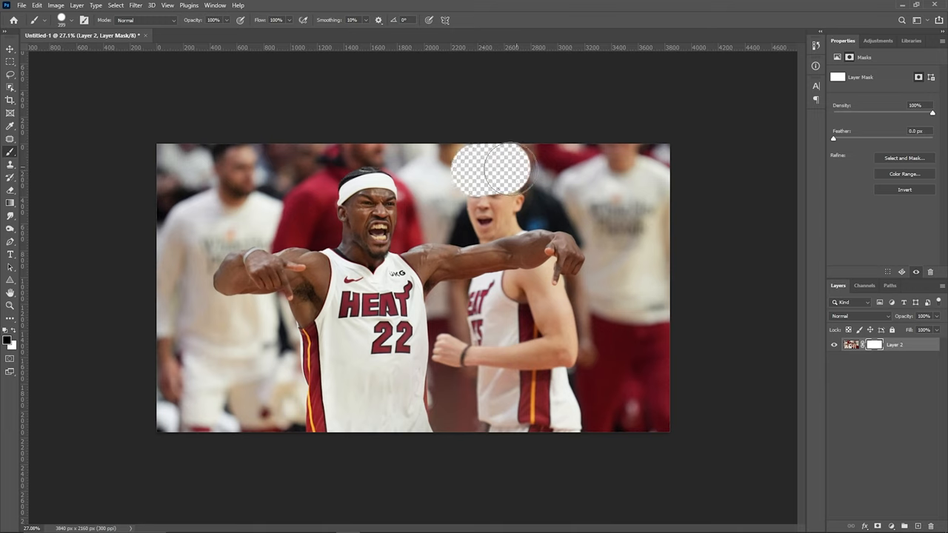
# Paint black on the layer mask over the background player's head to hide it.
pyautogui.moveTo(492, 170); pyautogui.dragTo(519, 348)
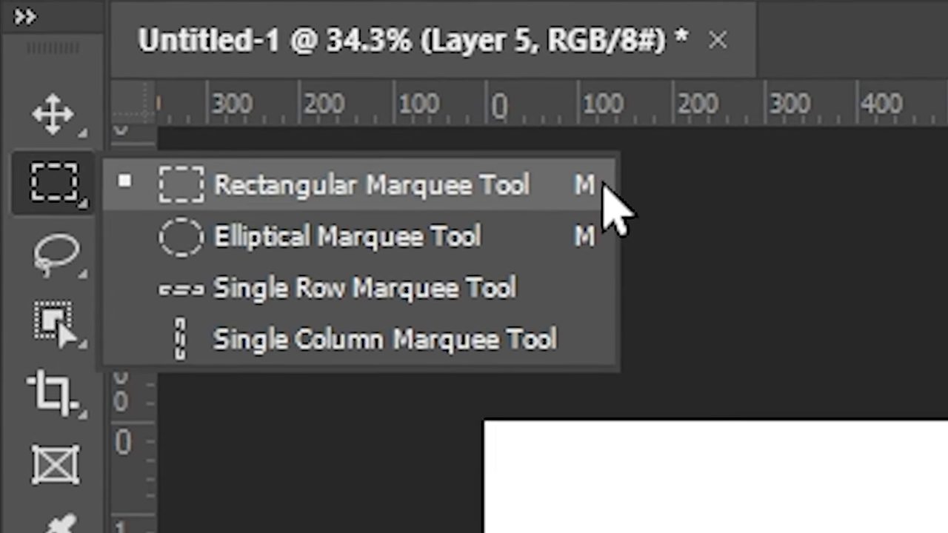
# Make a rectangular marquee selection and set Fill contents to Color.
pyautogui.click(368, 183)
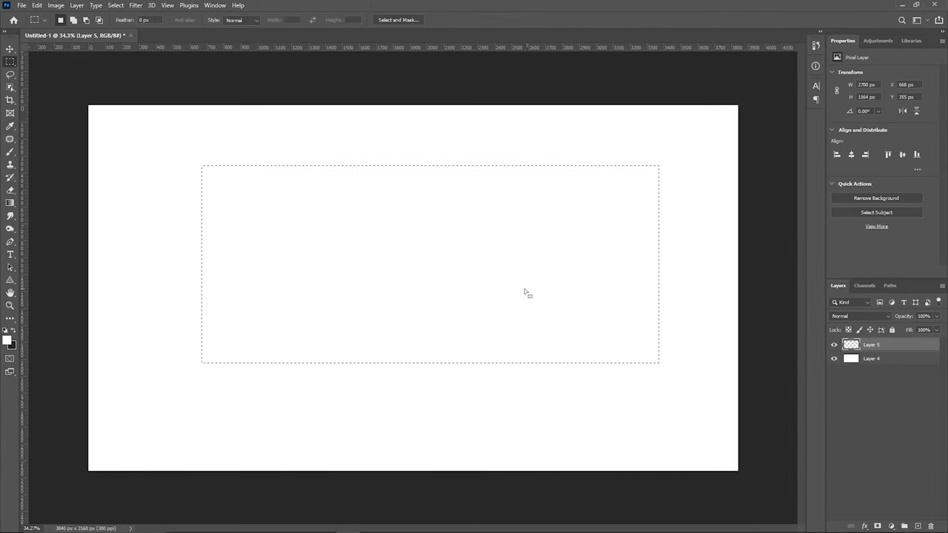
pyautogui.click(477, 138)
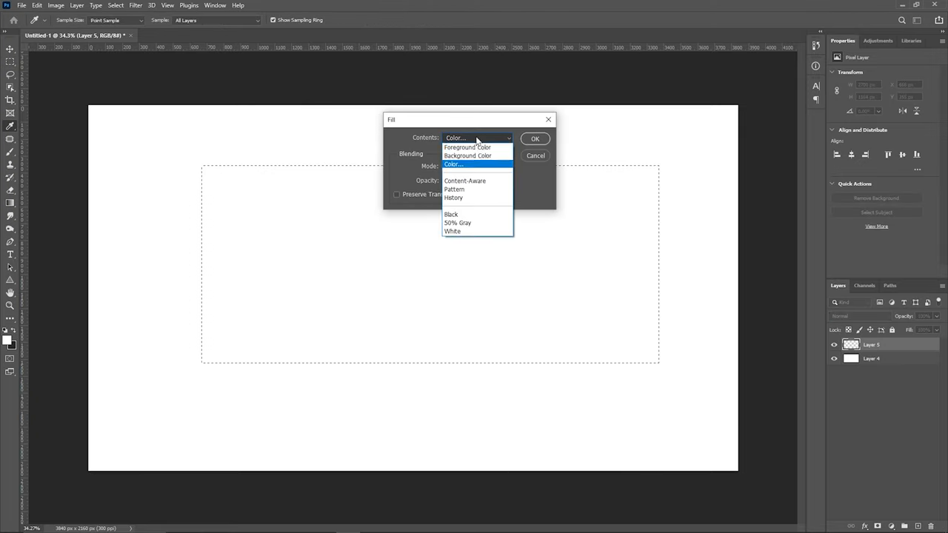
pyautogui.click(453, 163)
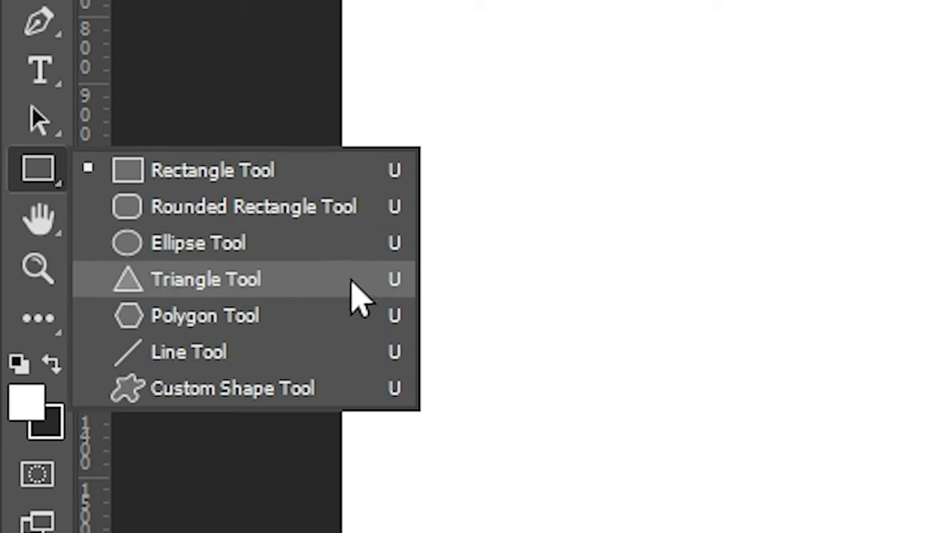
pyautogui.moveTo(344, 371)
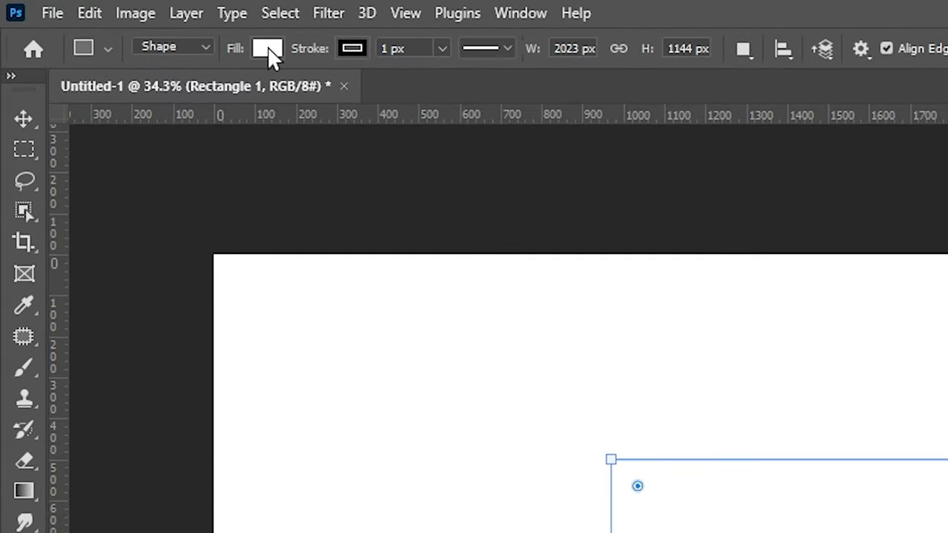
pyautogui.moveTo(296, 59)
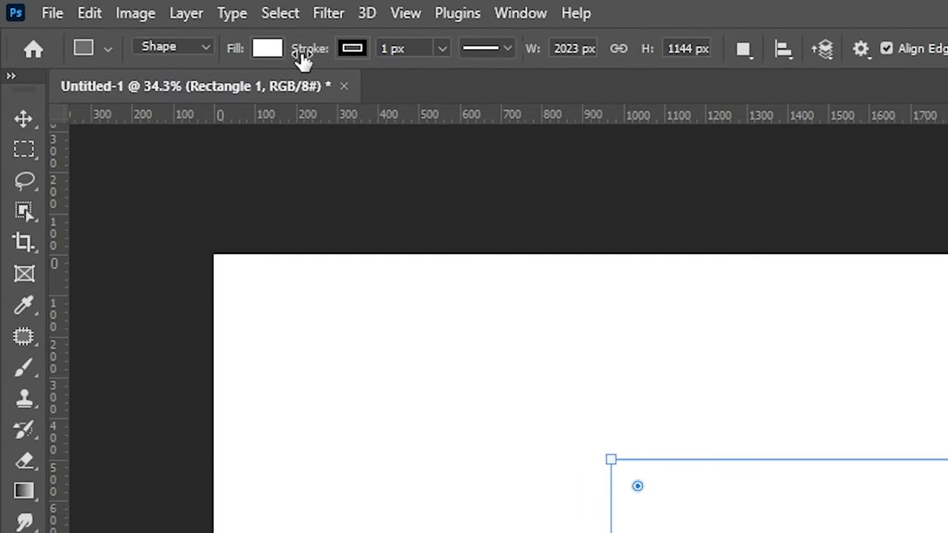
# Choose a fill colour for the rectangle shape from the Fill swatch.
pyautogui.click(264, 47)
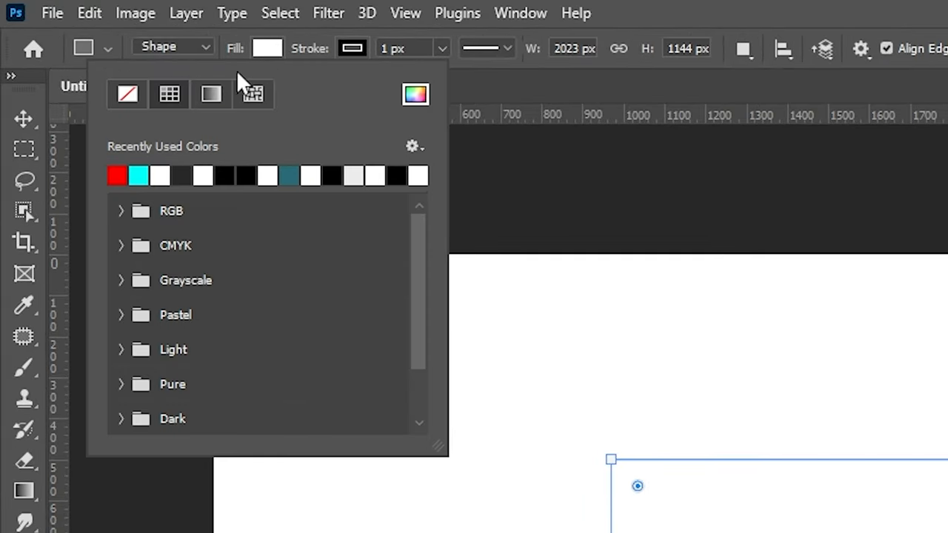
pyautogui.click(118, 174)
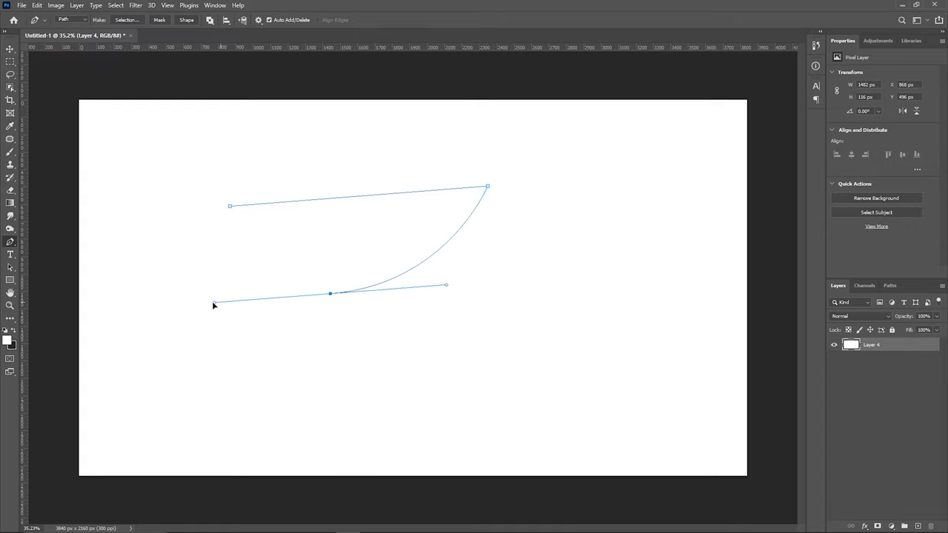
# Fill the curved pen path with colour via Fill Path and confirm.
pyautogui.rightClick(217, 206)
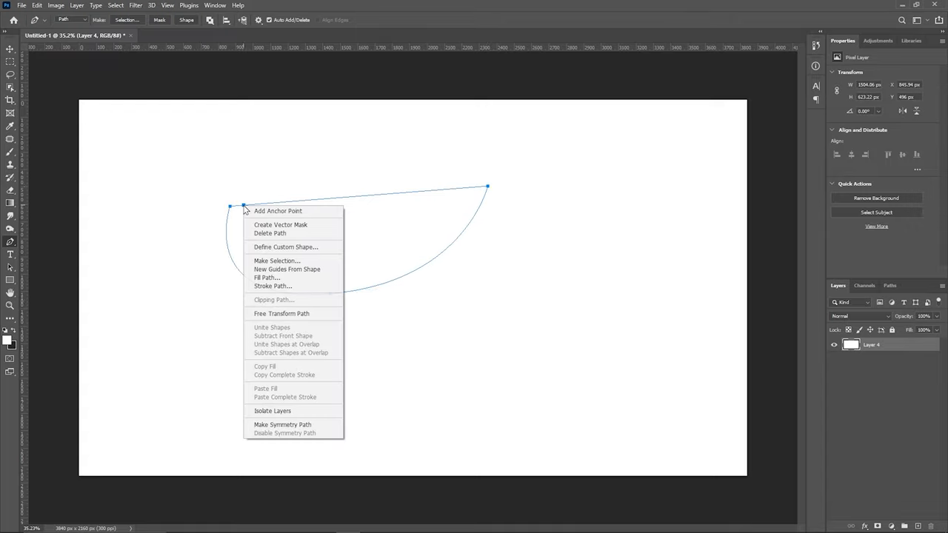
pyautogui.click(264, 279)
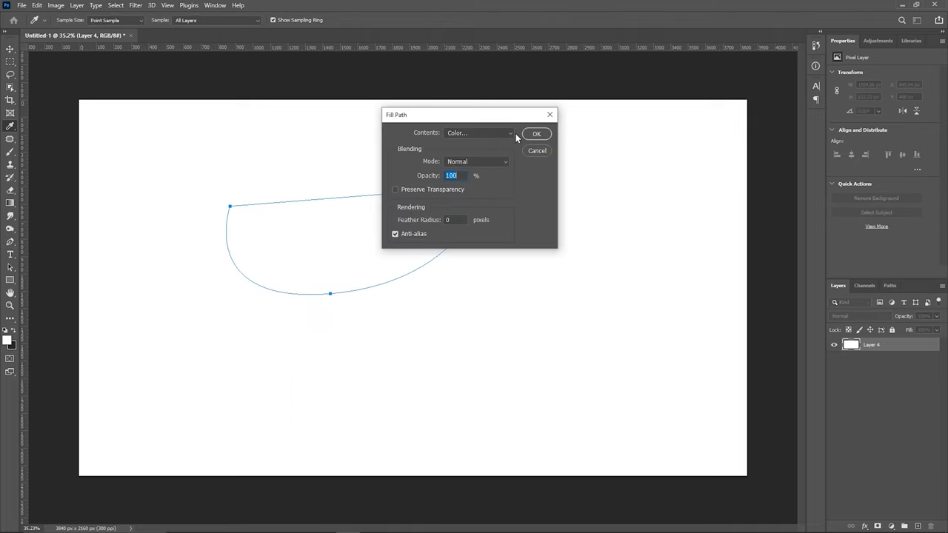
pyautogui.click(536, 133)
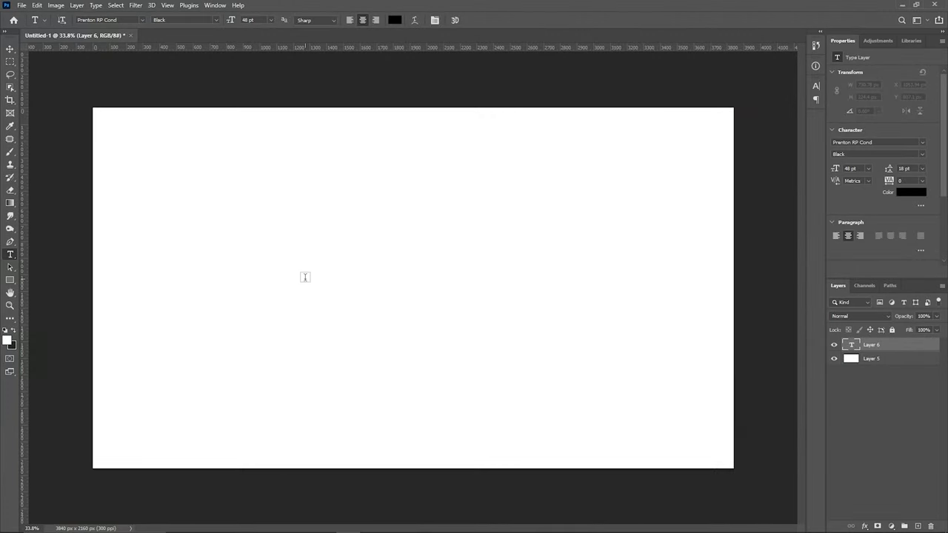
# Add a type layer on the canvas reading 'THIS IS THE TEXT TO'.
pyautogui.write('THIS IS THE TEXT TO')
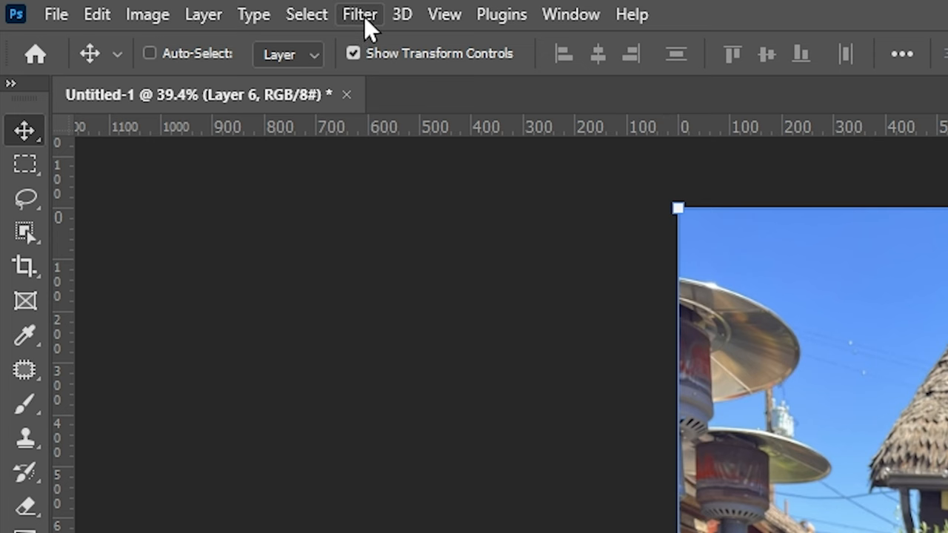
# Open the café photo in the Camera Raw Filter from the Filter menu.
pyautogui.click(360, 15)
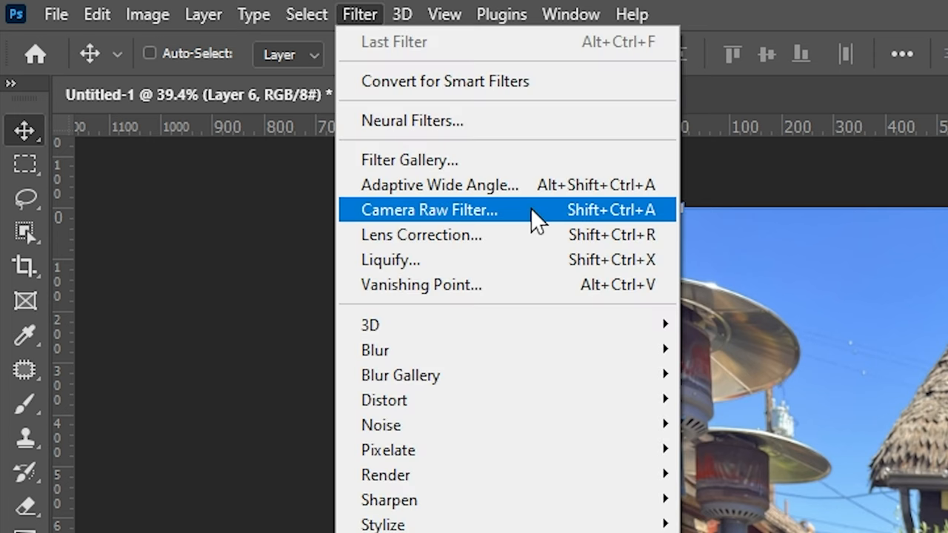
pyautogui.click(430, 210)
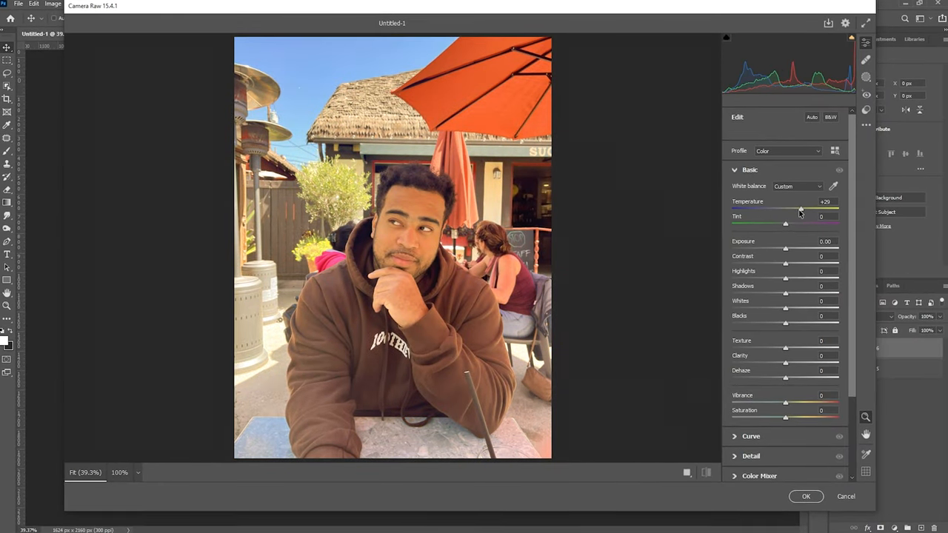